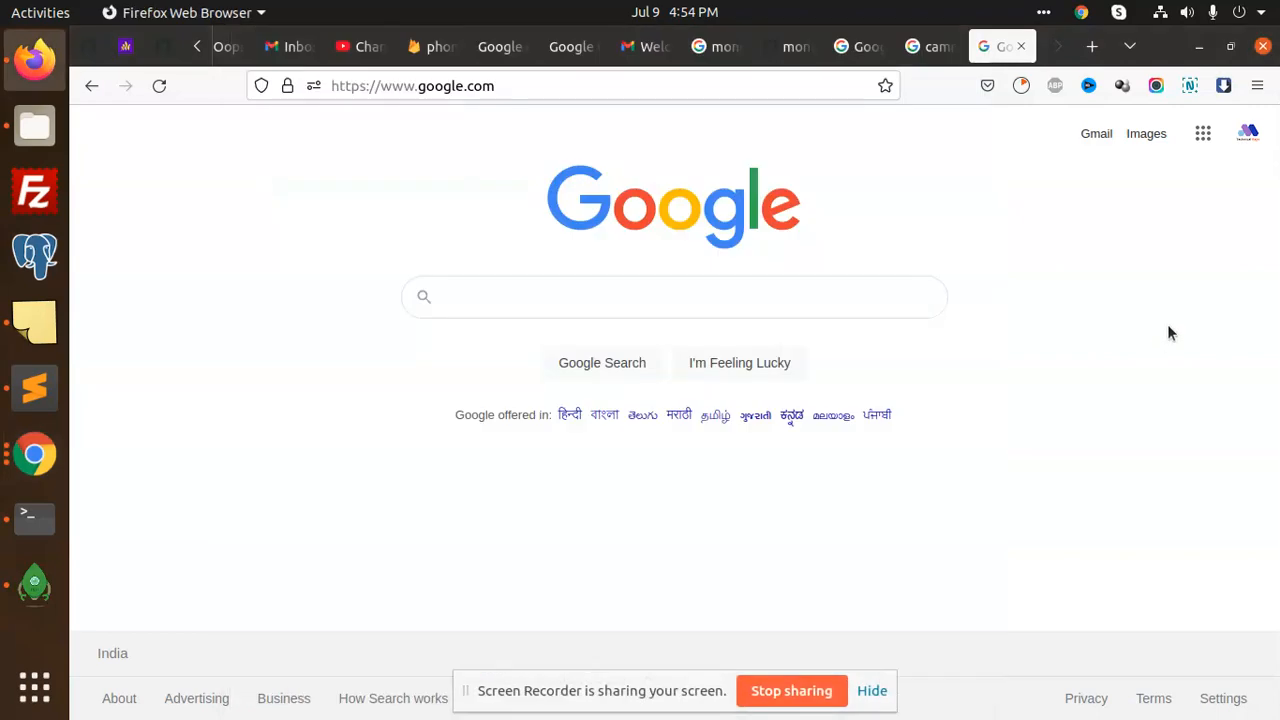
{"action": "mouse_move", "coordinate": [140, 414]}
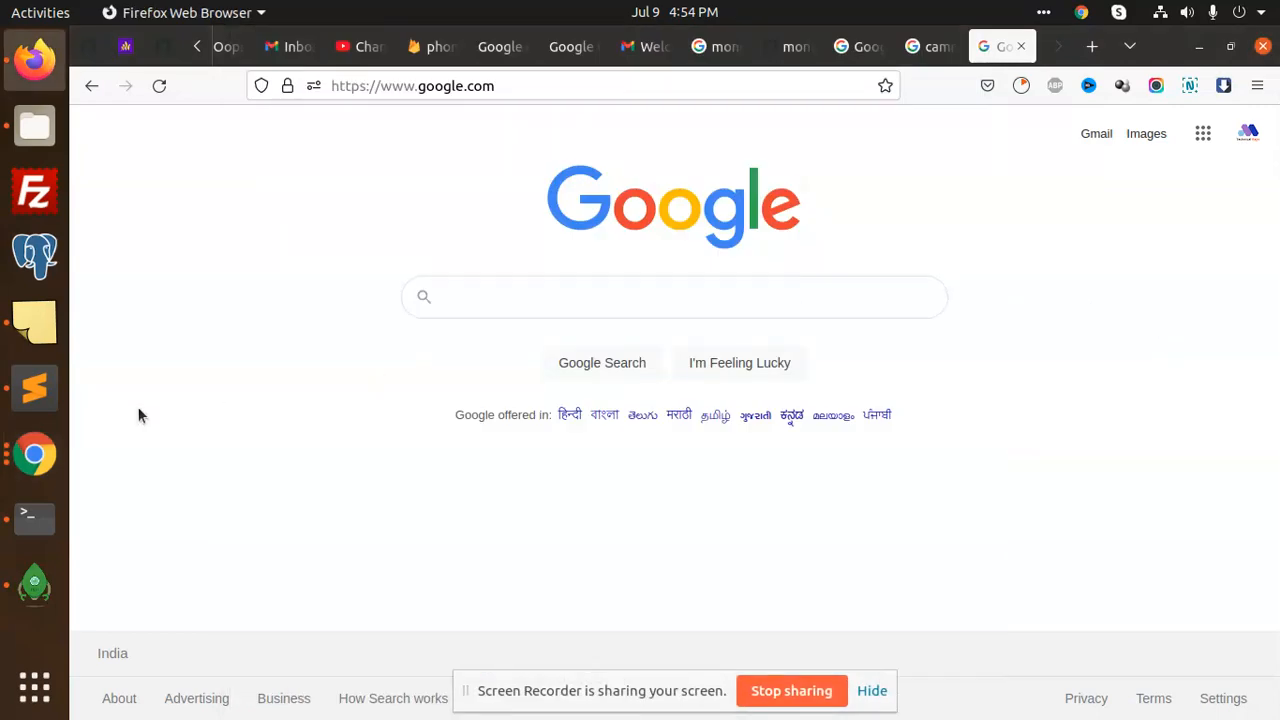
{"action": "mouse_move", "coordinate": [412, 436]}
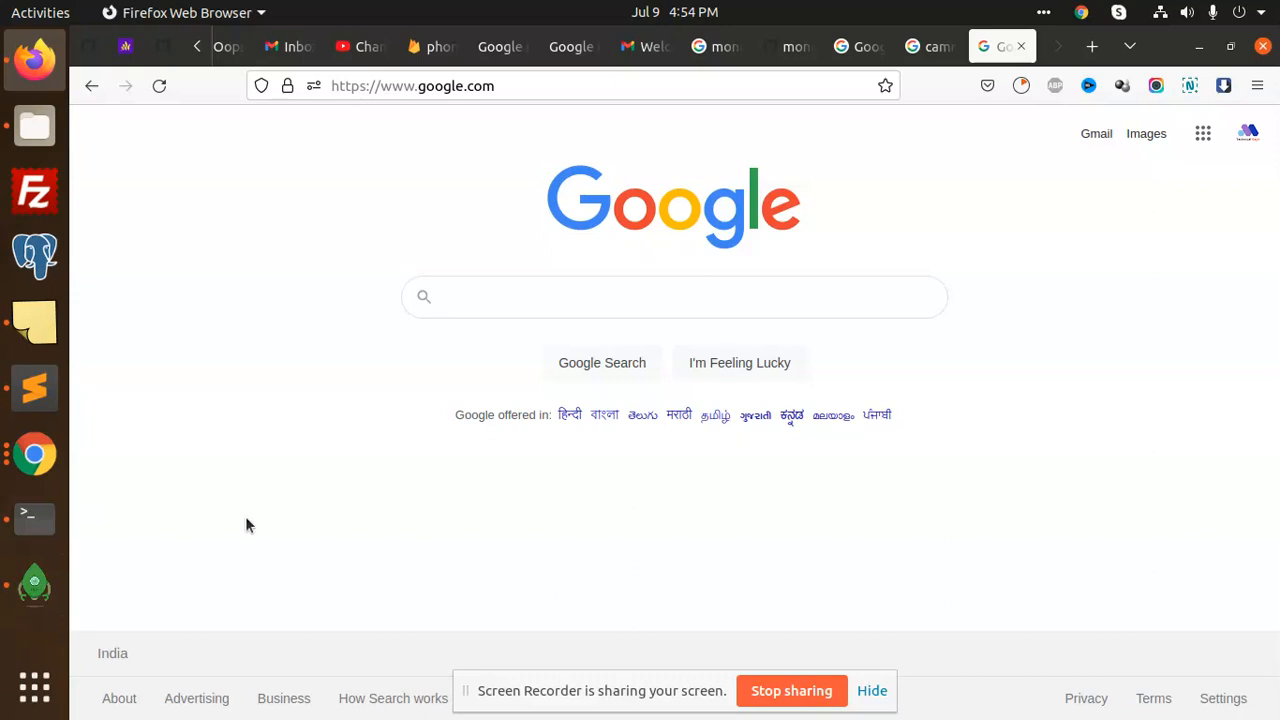
{"action": "mouse_move", "coordinate": [340, 442]}
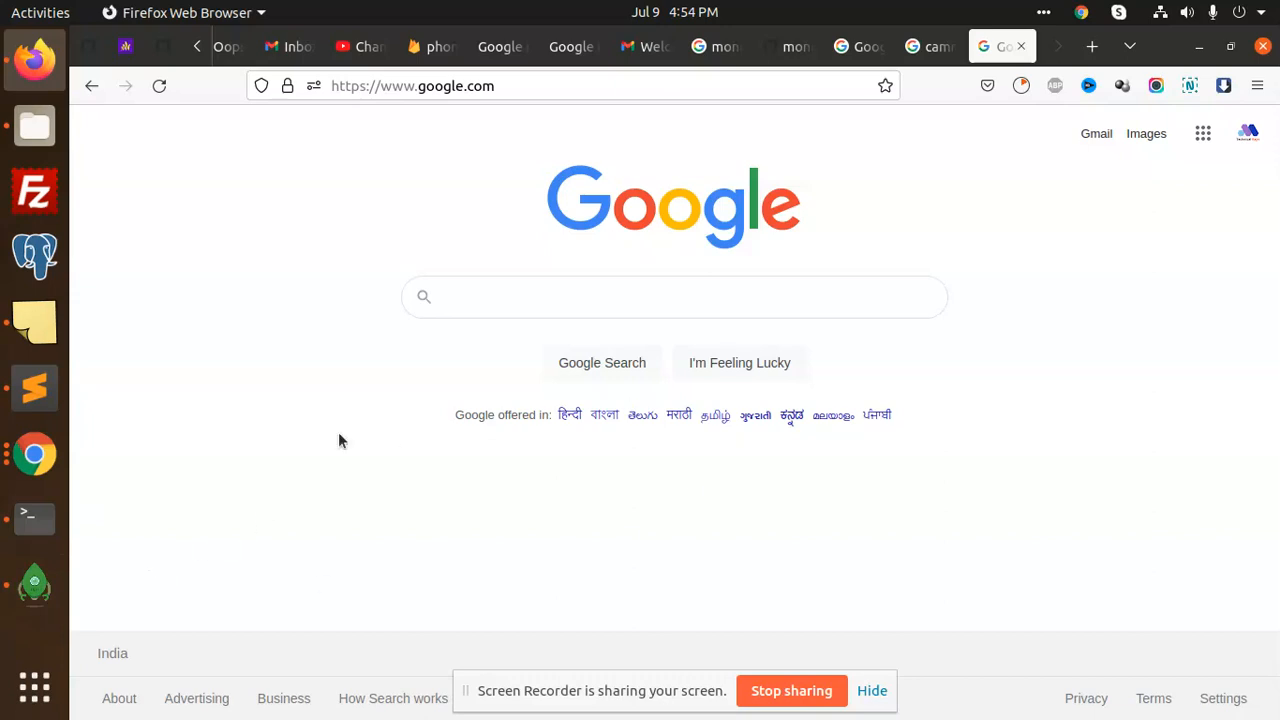
Bring the Terminal running the mongo shell forward, showing the show dbs listing with mernstack
{"action": "left_click", "coordinate": [34, 516]}
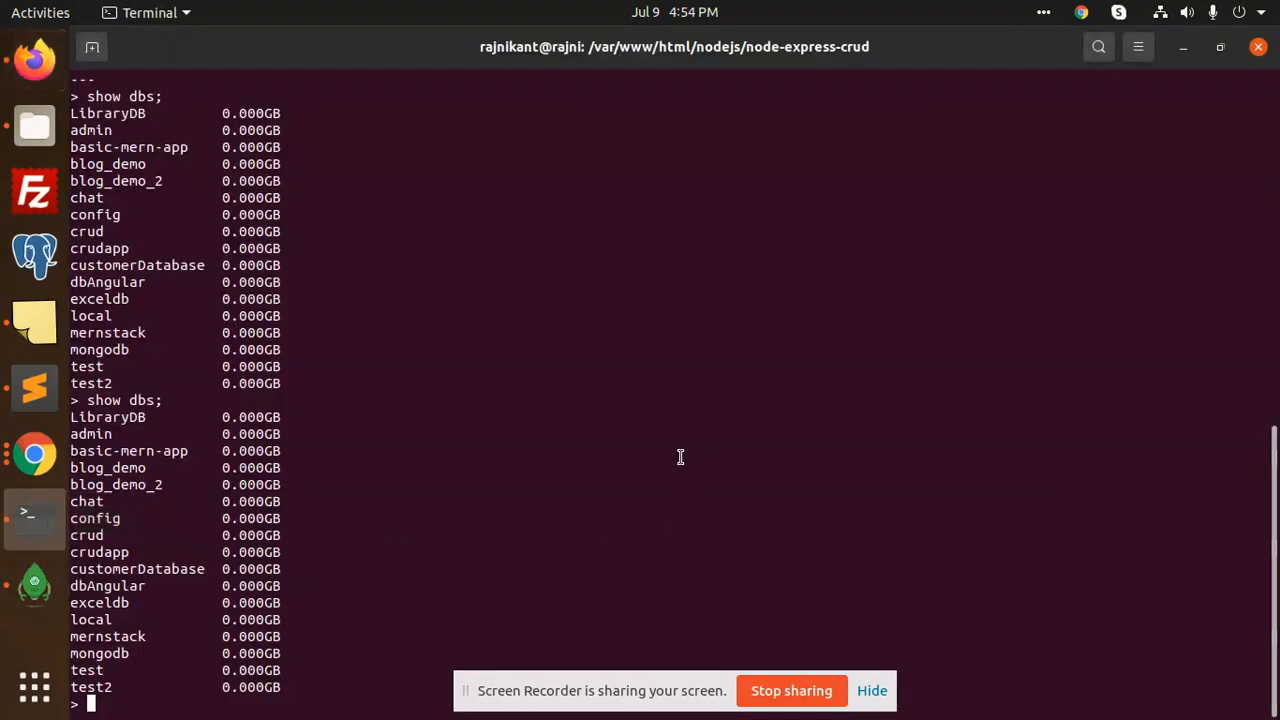
{"action": "mouse_move", "coordinate": [184, 396]}
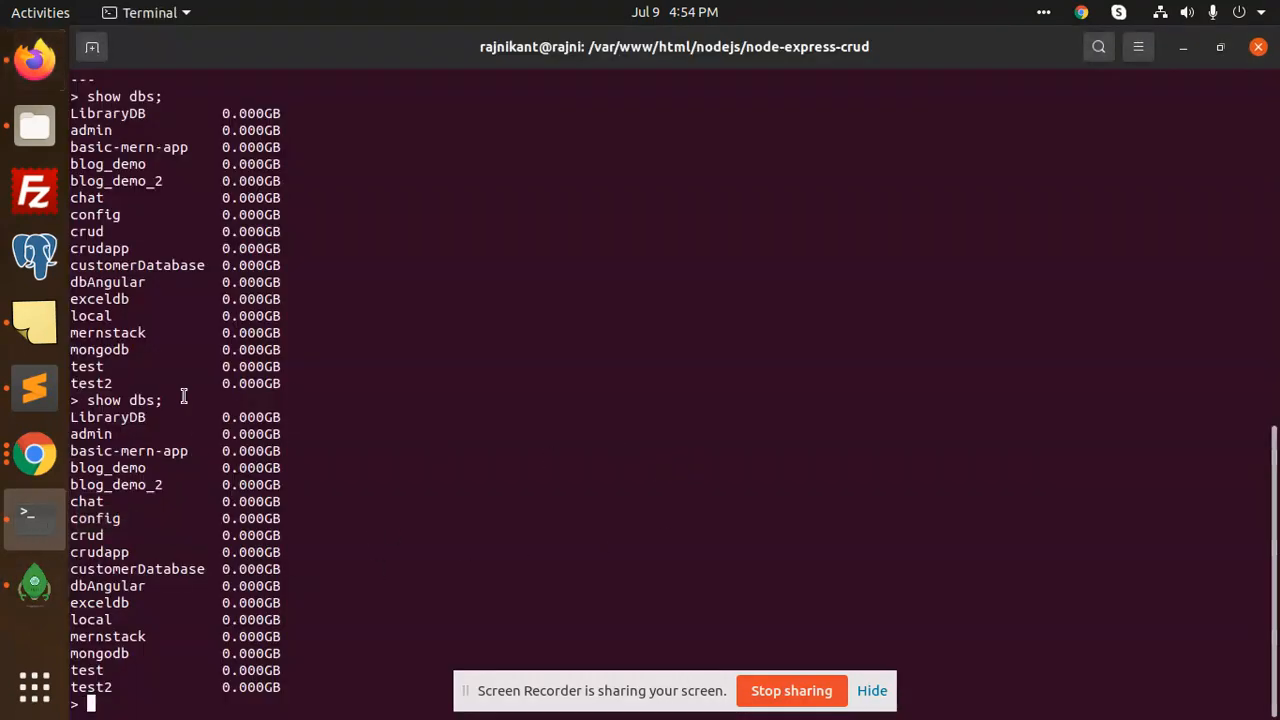
{"action": "double_click", "coordinate": [120, 400]}
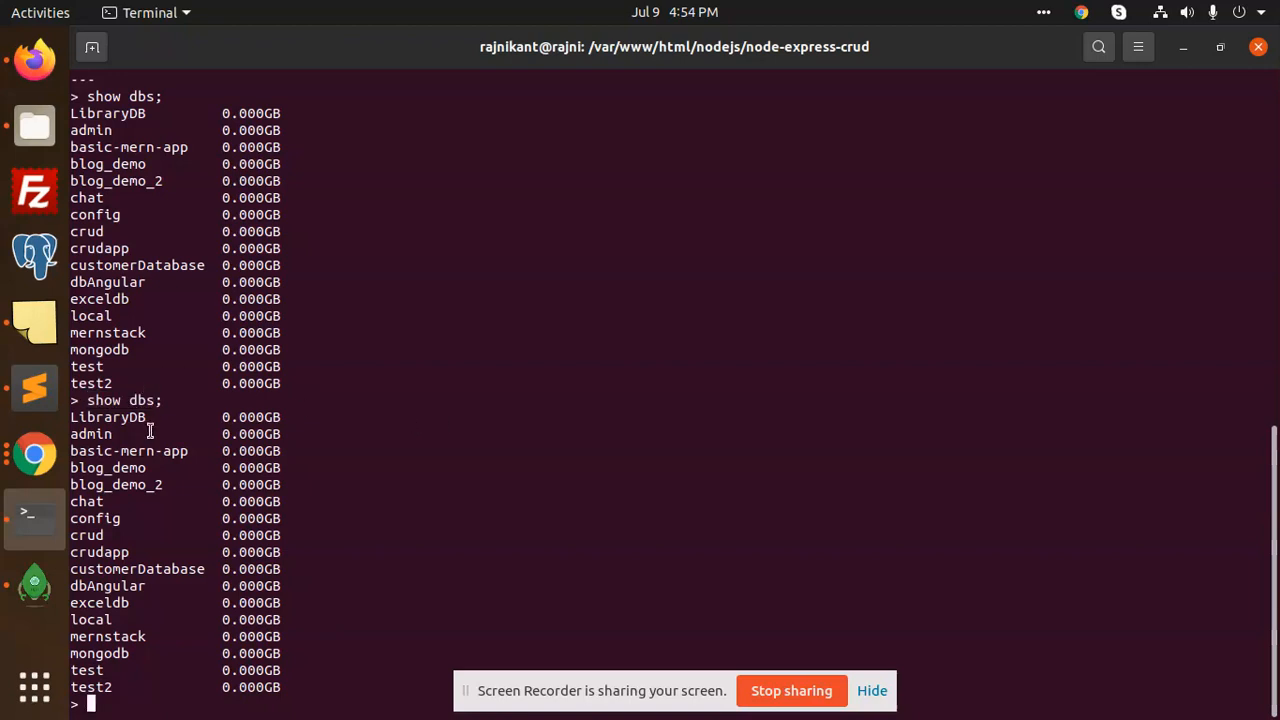
{"action": "mouse_move", "coordinate": [600, 344]}
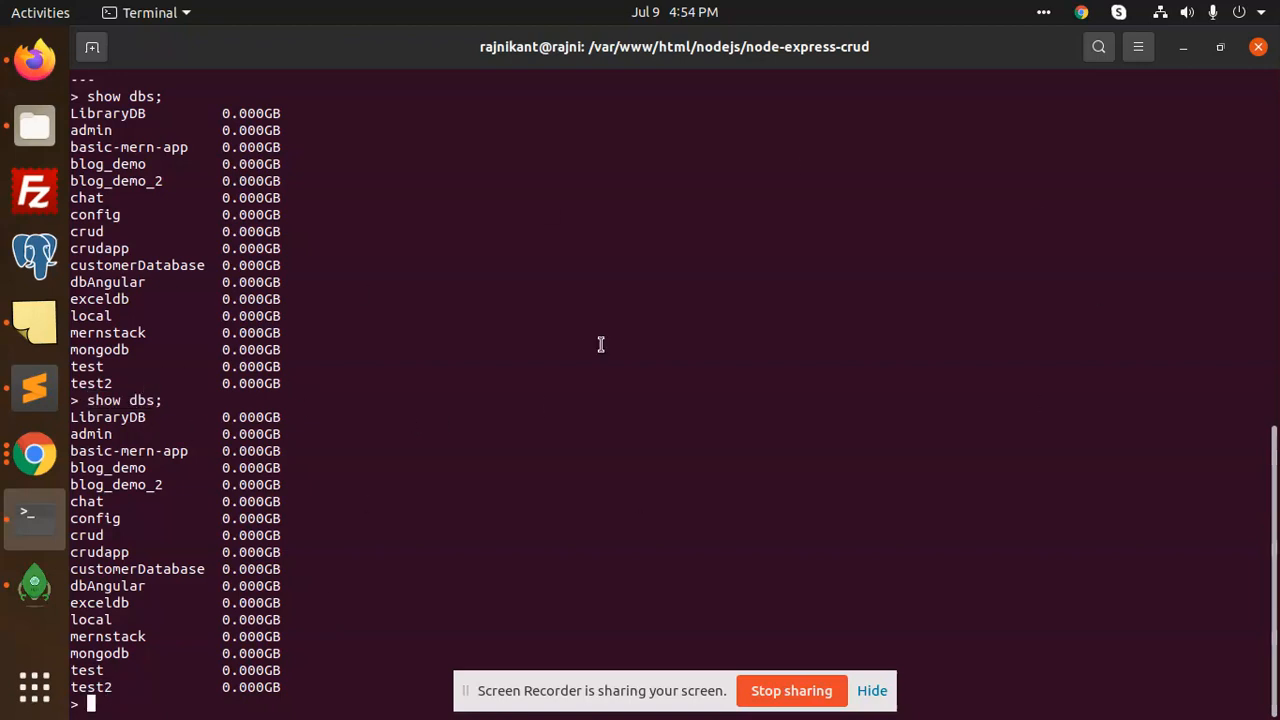
{"action": "double_click", "coordinate": [108, 636]}
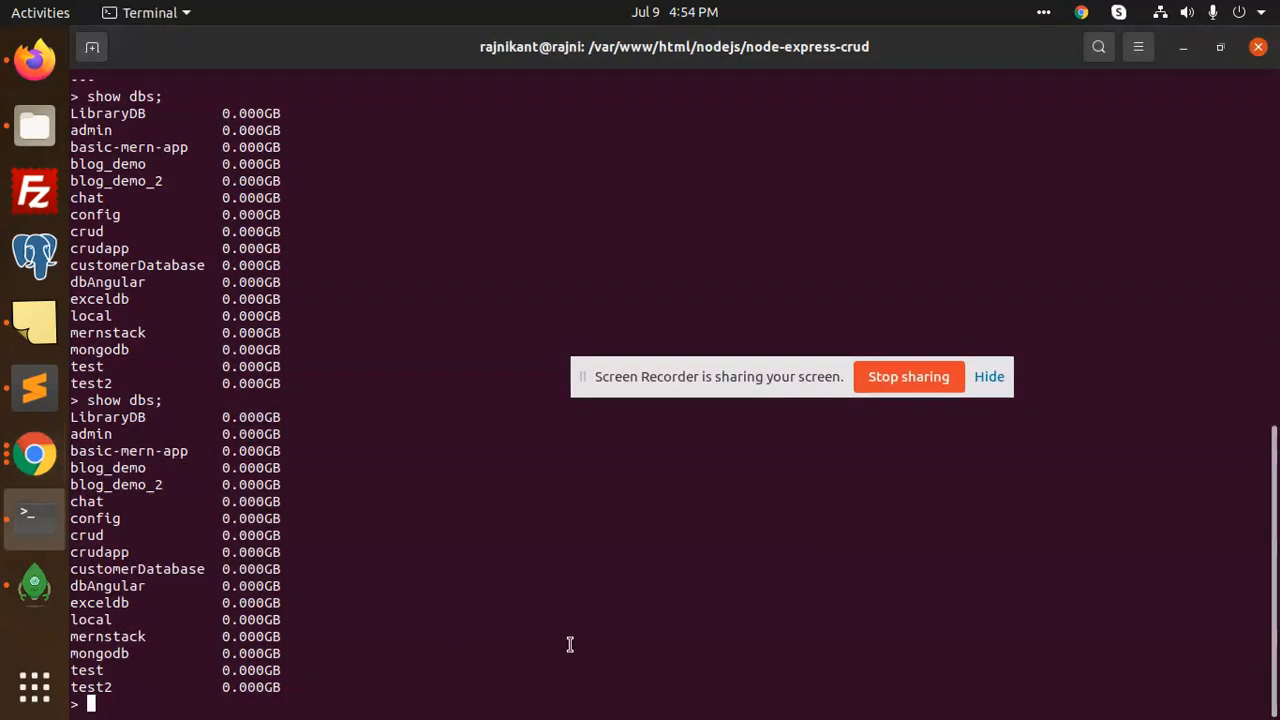
Run 'use mernstack' then 'show collections;' to list the jobs and users collections
{"action": "type", "text": "use"}
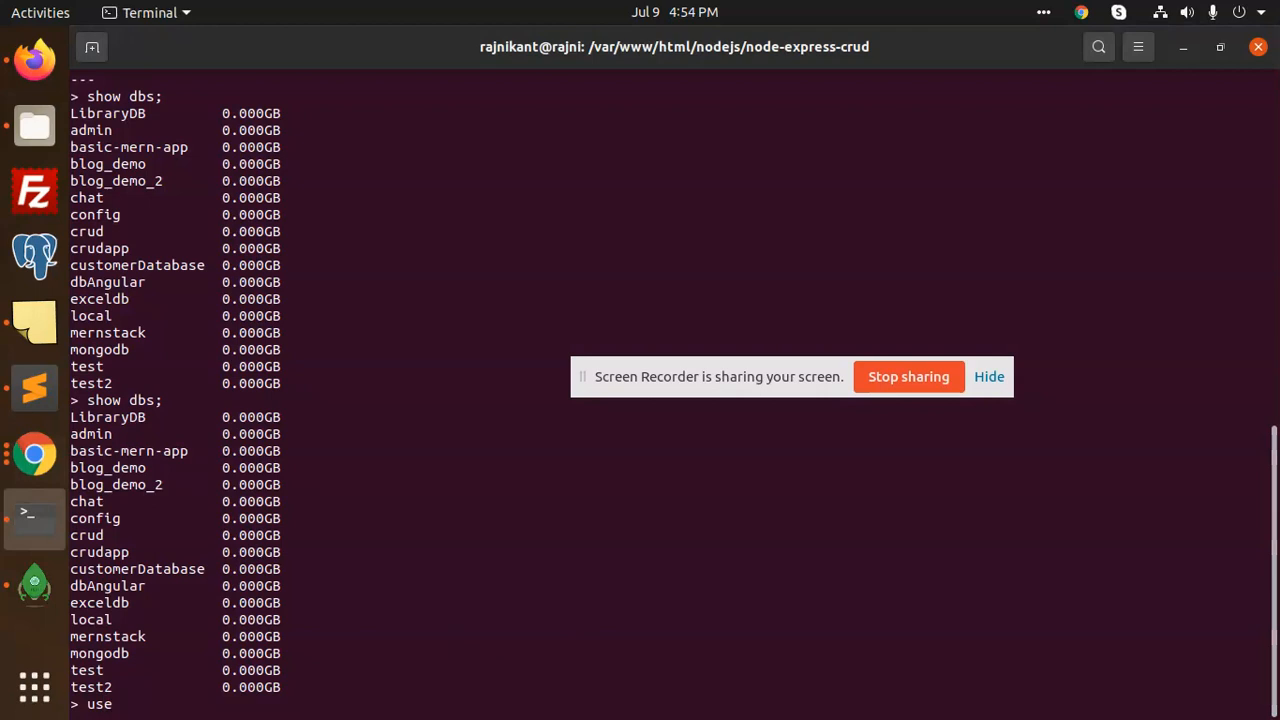
{"action": "type", "text": "mernstack"}
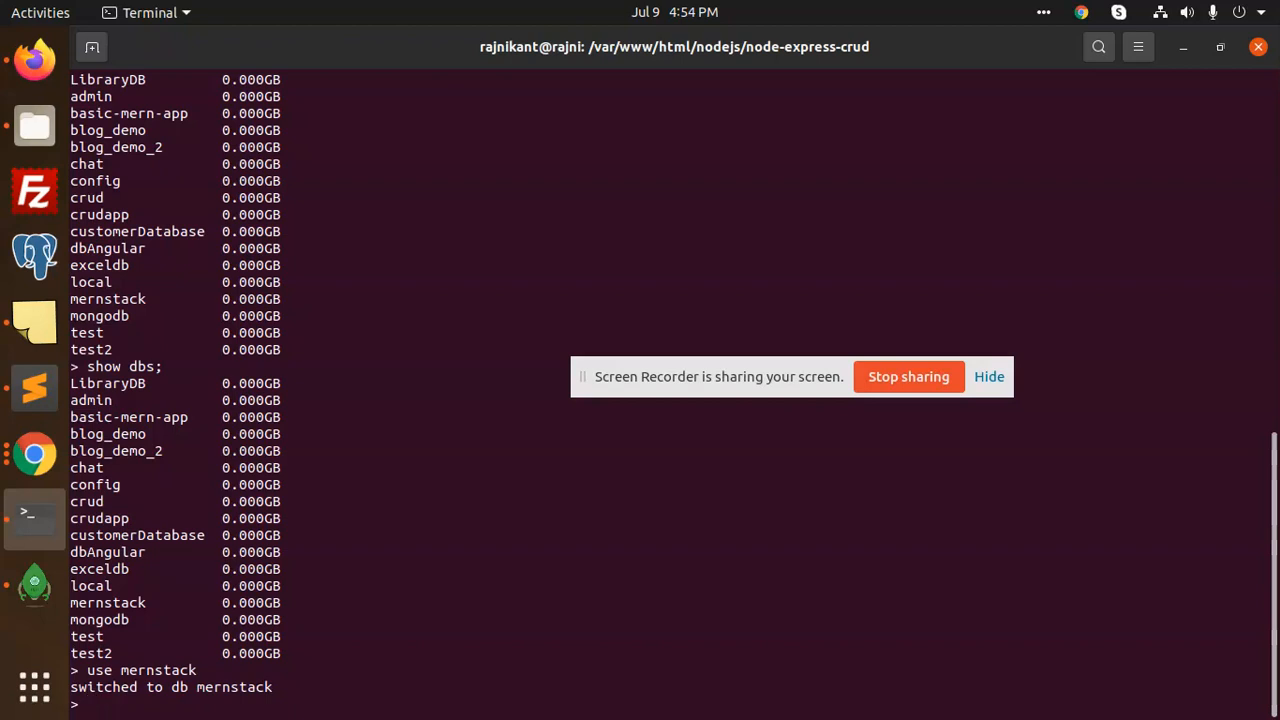
{"action": "type", "text": "show colle"}
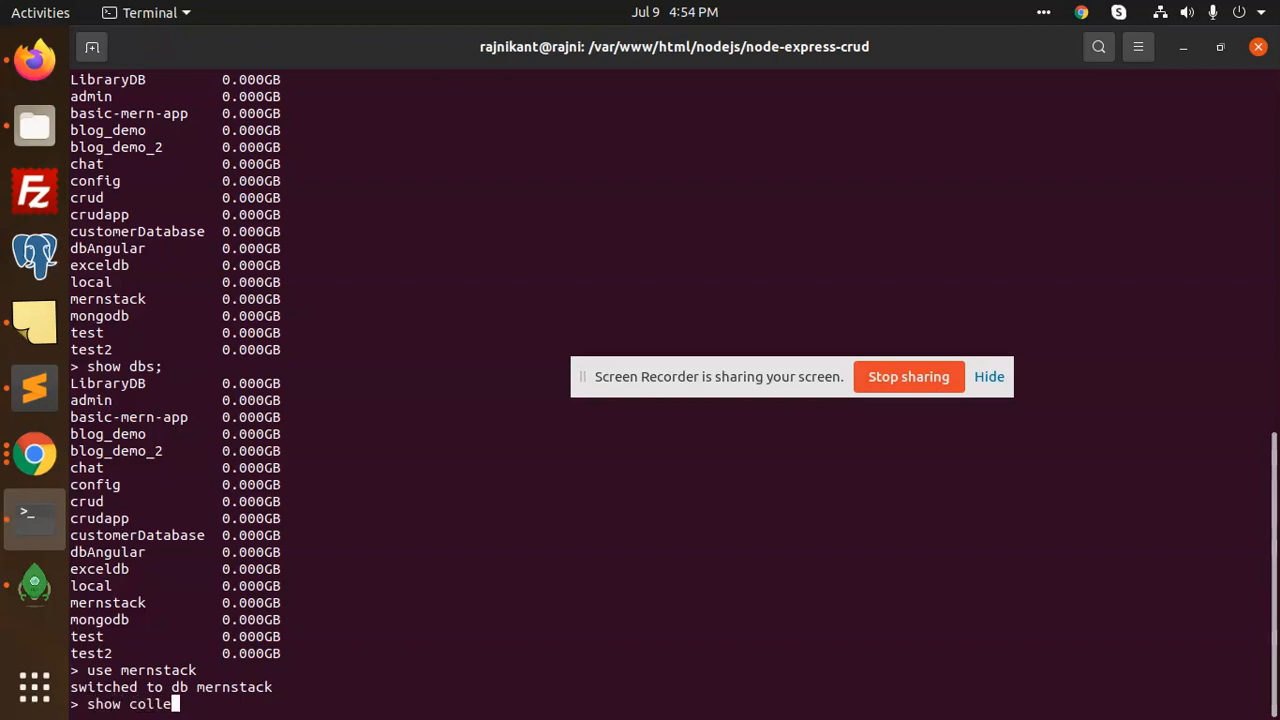
{"action": "type", "text": "ction"}
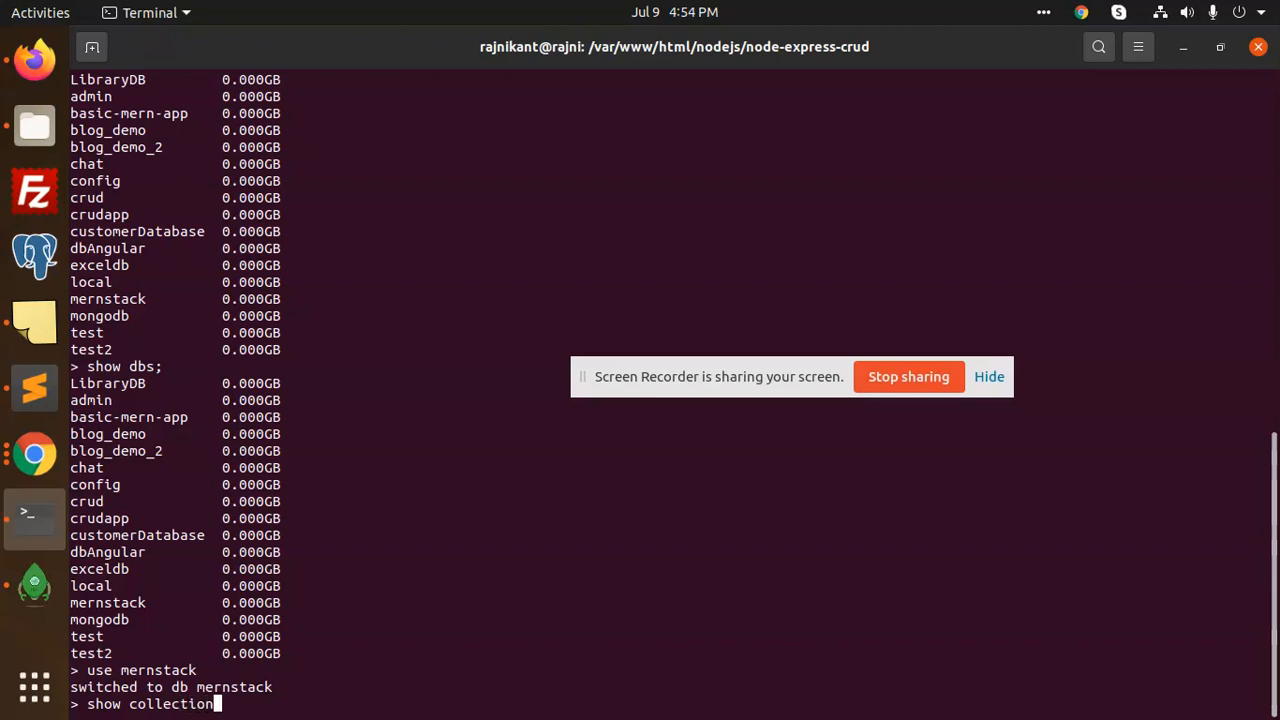
{"action": "key", "text": "Return"}
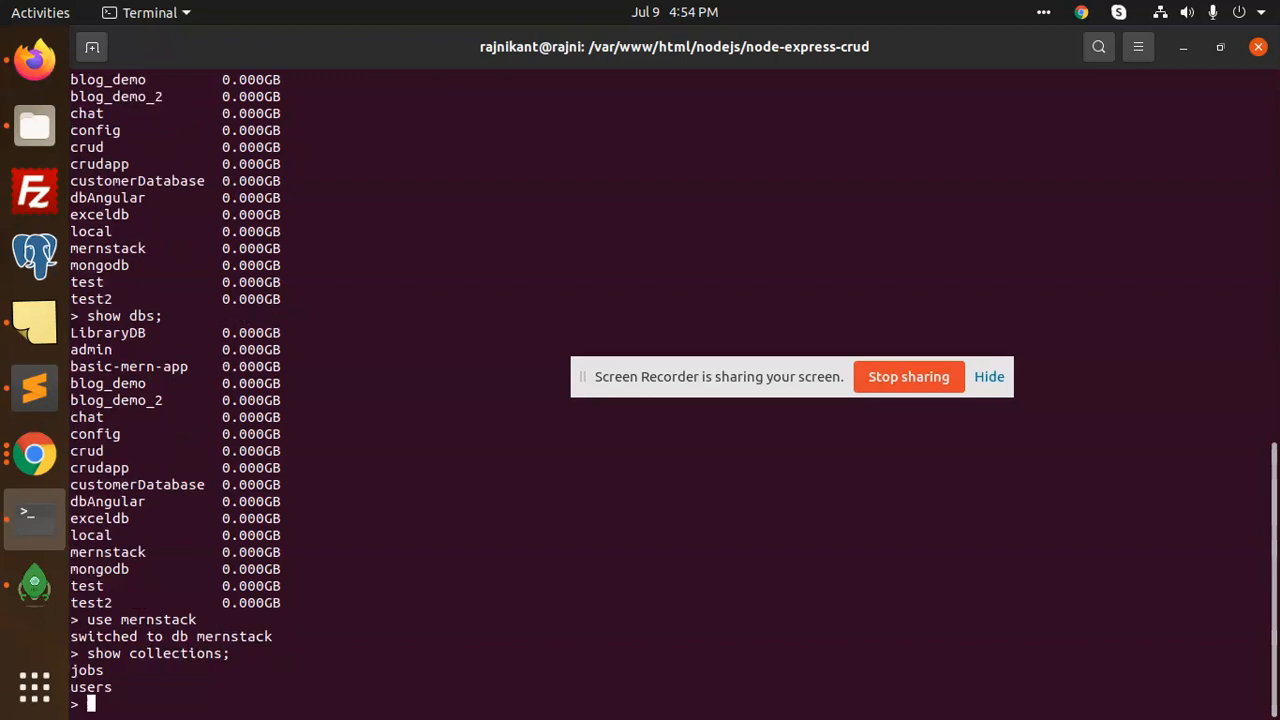
{"action": "mouse_move", "coordinate": [108, 672]}
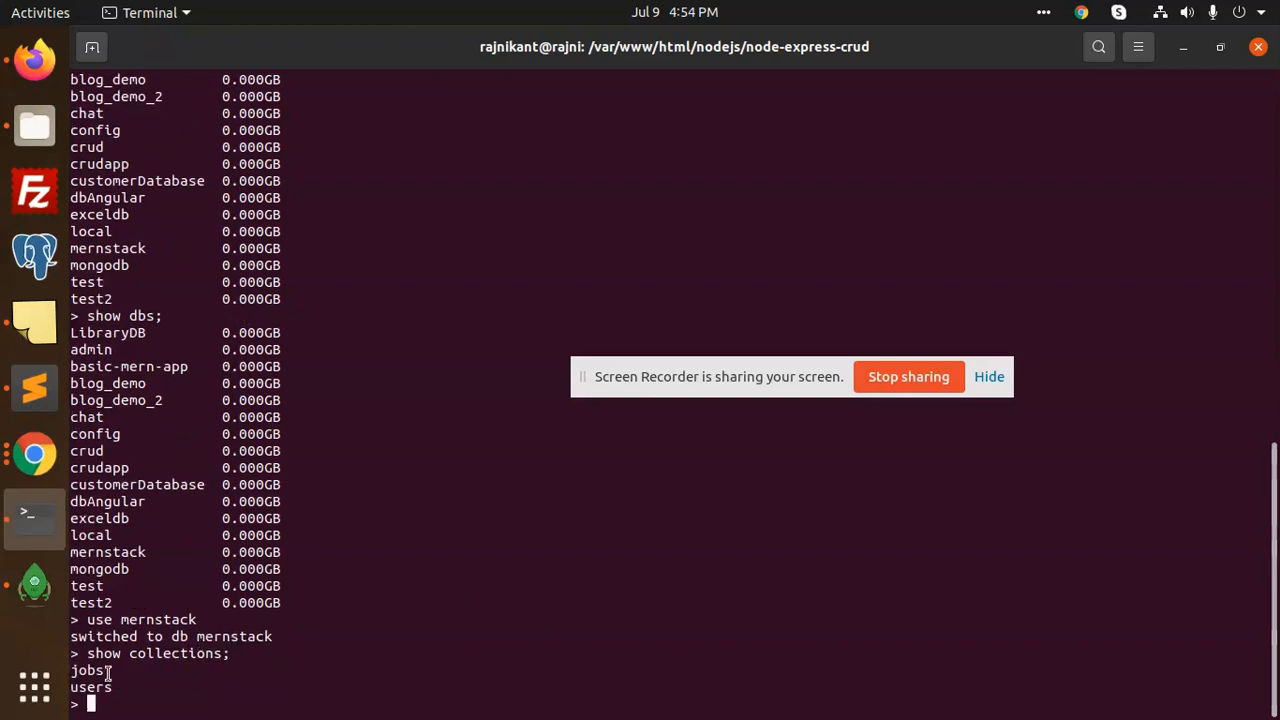
In Robo 3T, expand mernstack's Collections node to reveal jobs and users
{"action": "left_click", "coordinate": [34, 584]}
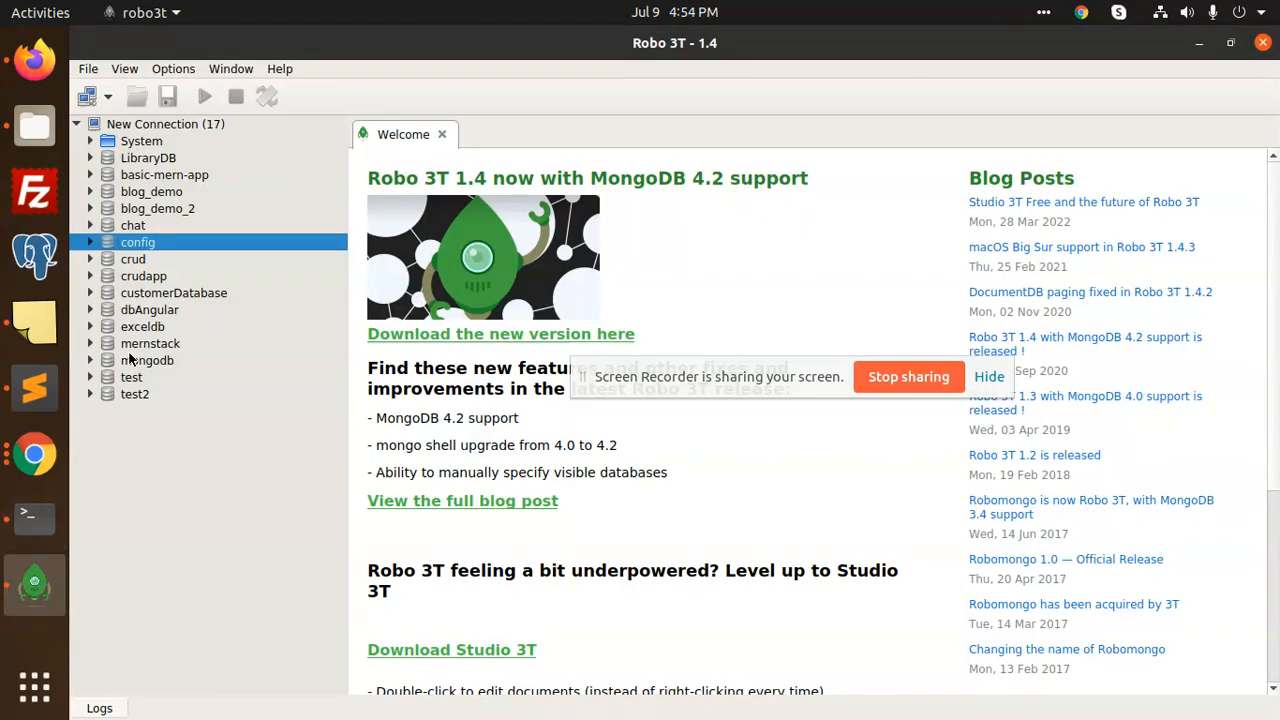
{"action": "right_click", "coordinate": [150, 344]}
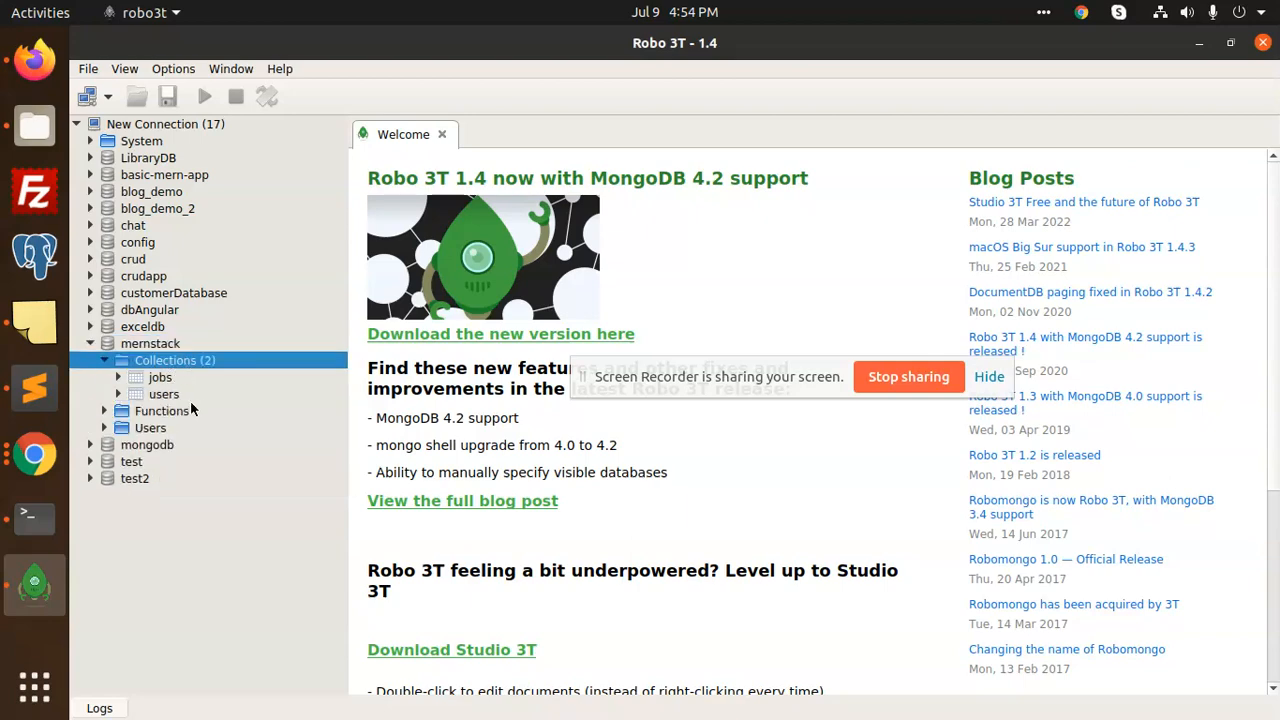
{"action": "left_click", "coordinate": [164, 392]}
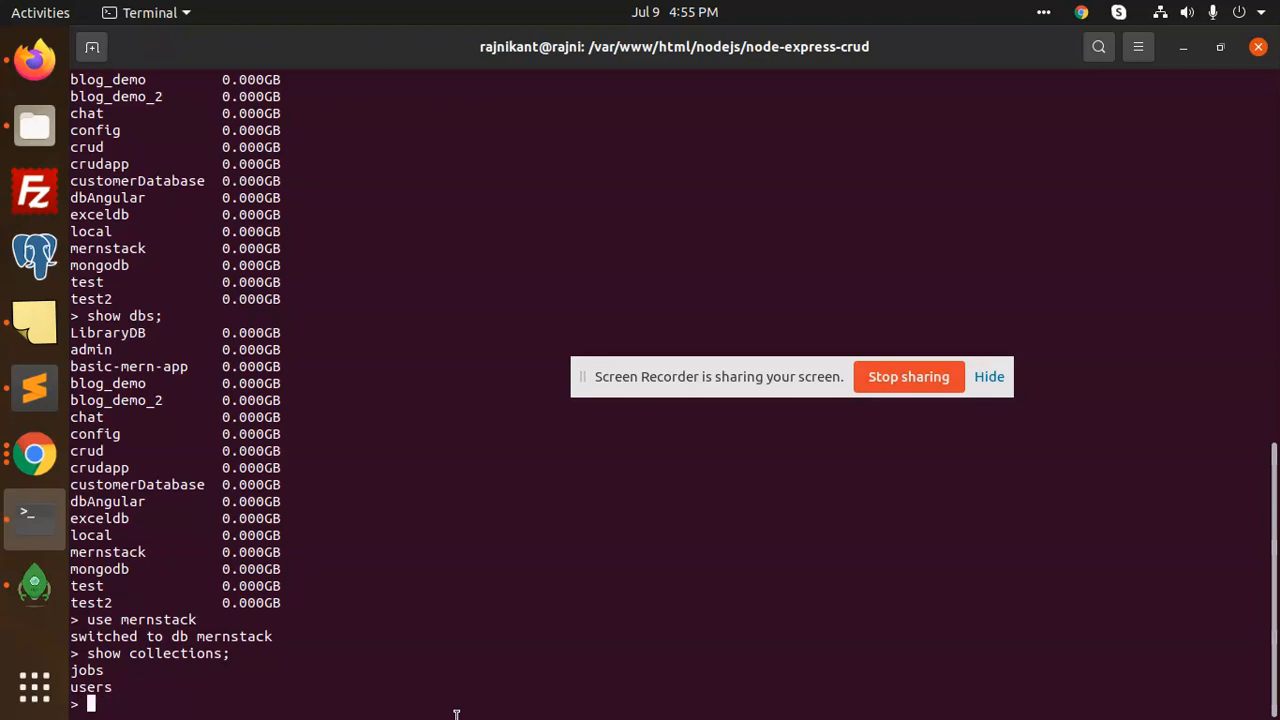
{"action": "mouse_move", "coordinate": [524, 568]}
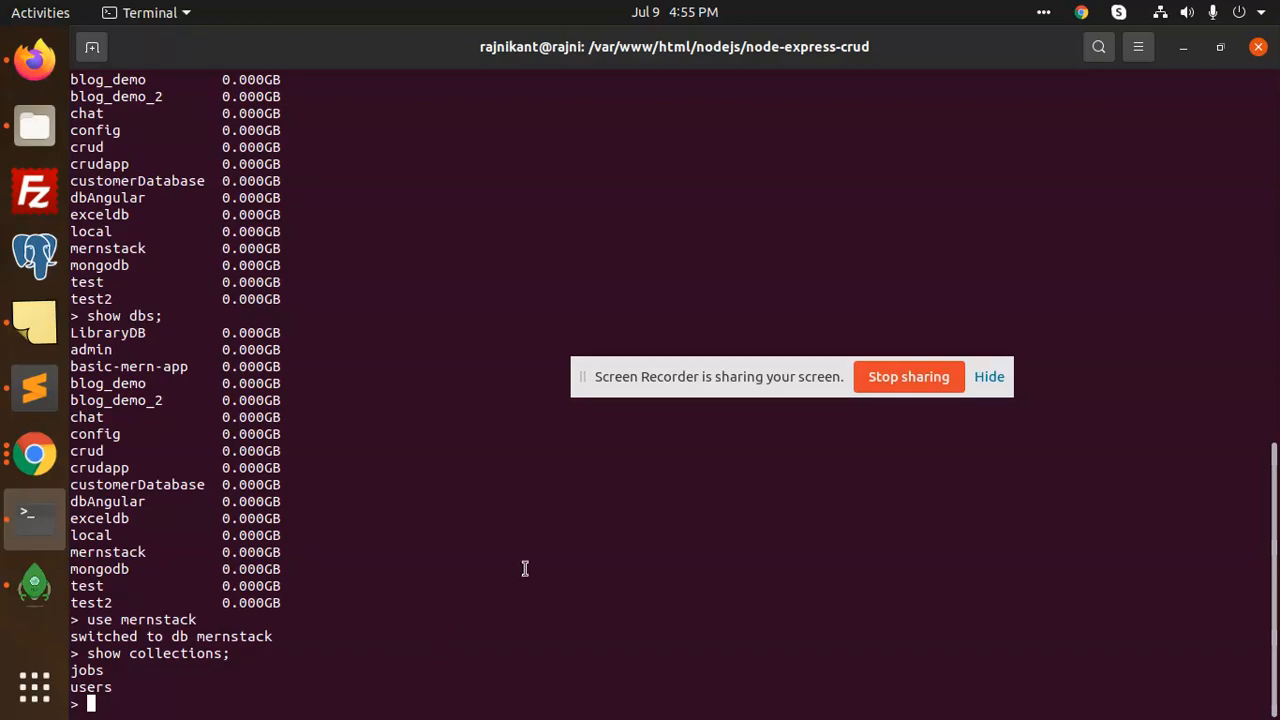